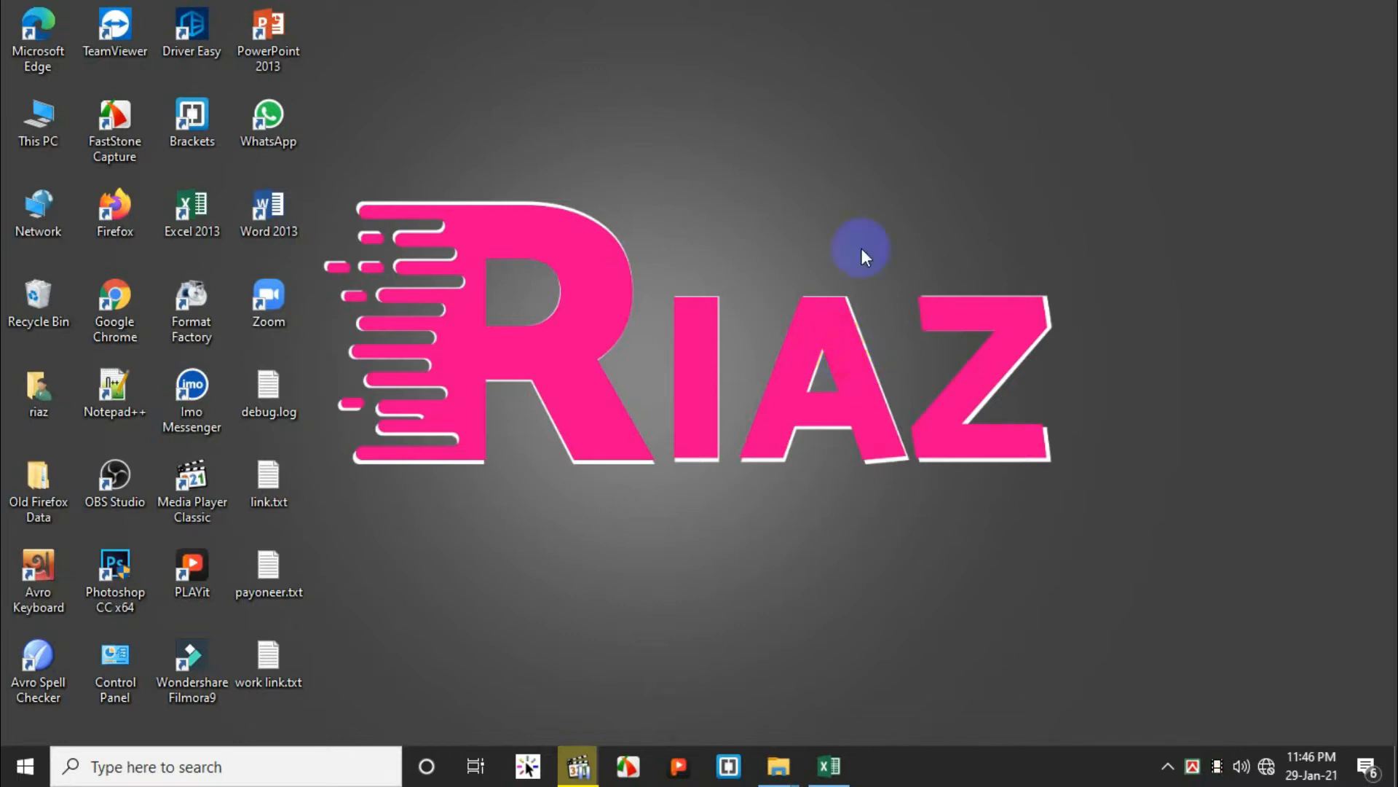
mouse_move(869, 653)
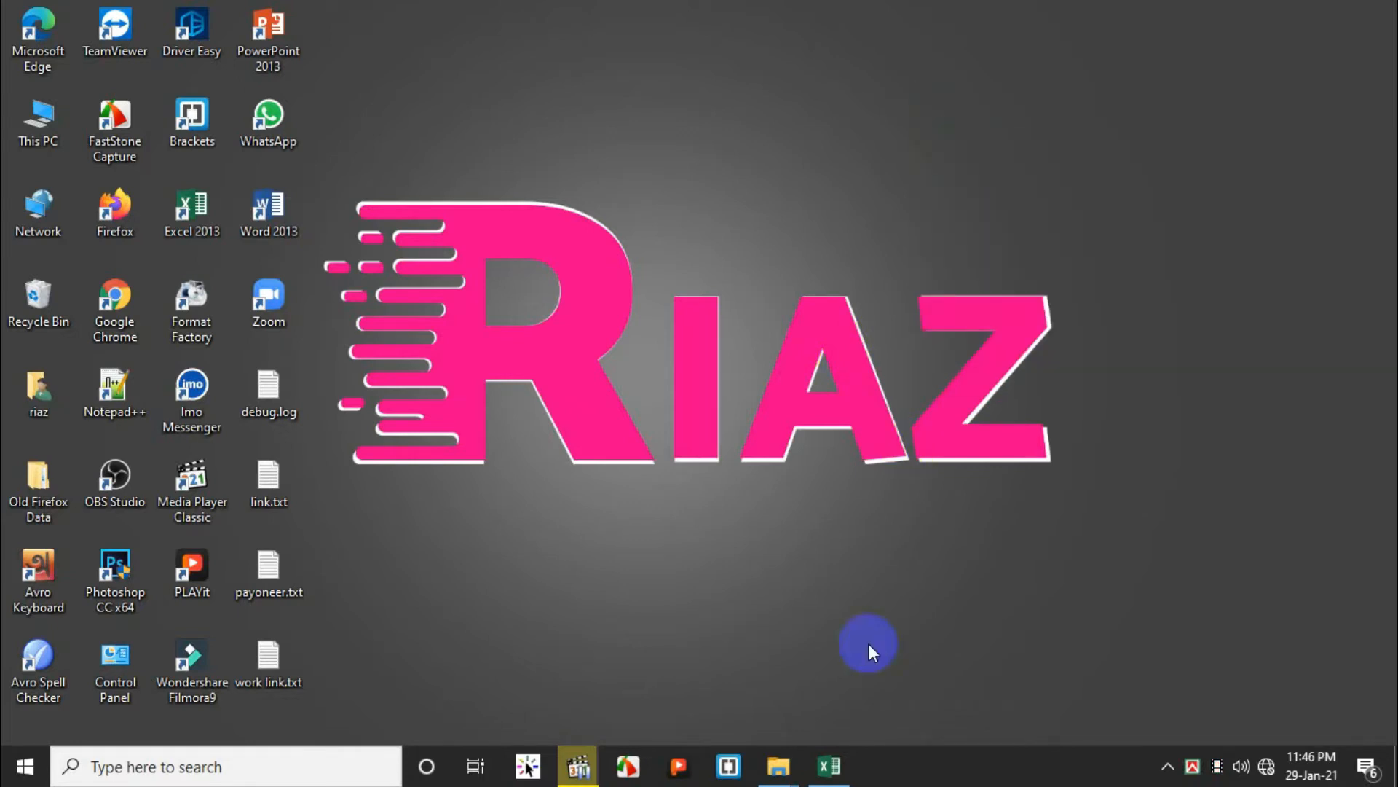
Step: Launch Financial Sample.xlsx from the desktop into Excel 2013
click(829, 765)
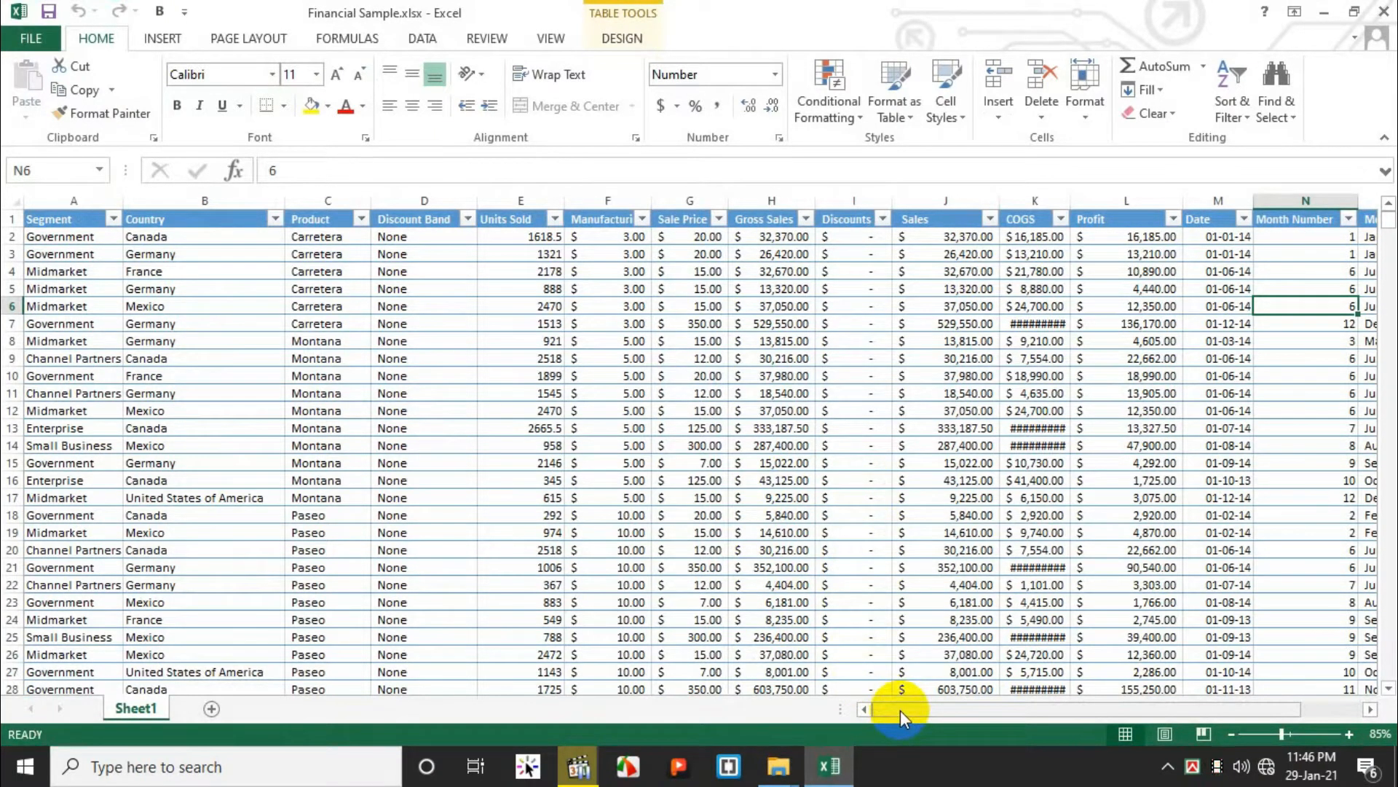
Step: Scroll and drag the scroll bar past the None and Low discount rows to Medium rows near row 377
drag(901, 714, 923, 714)
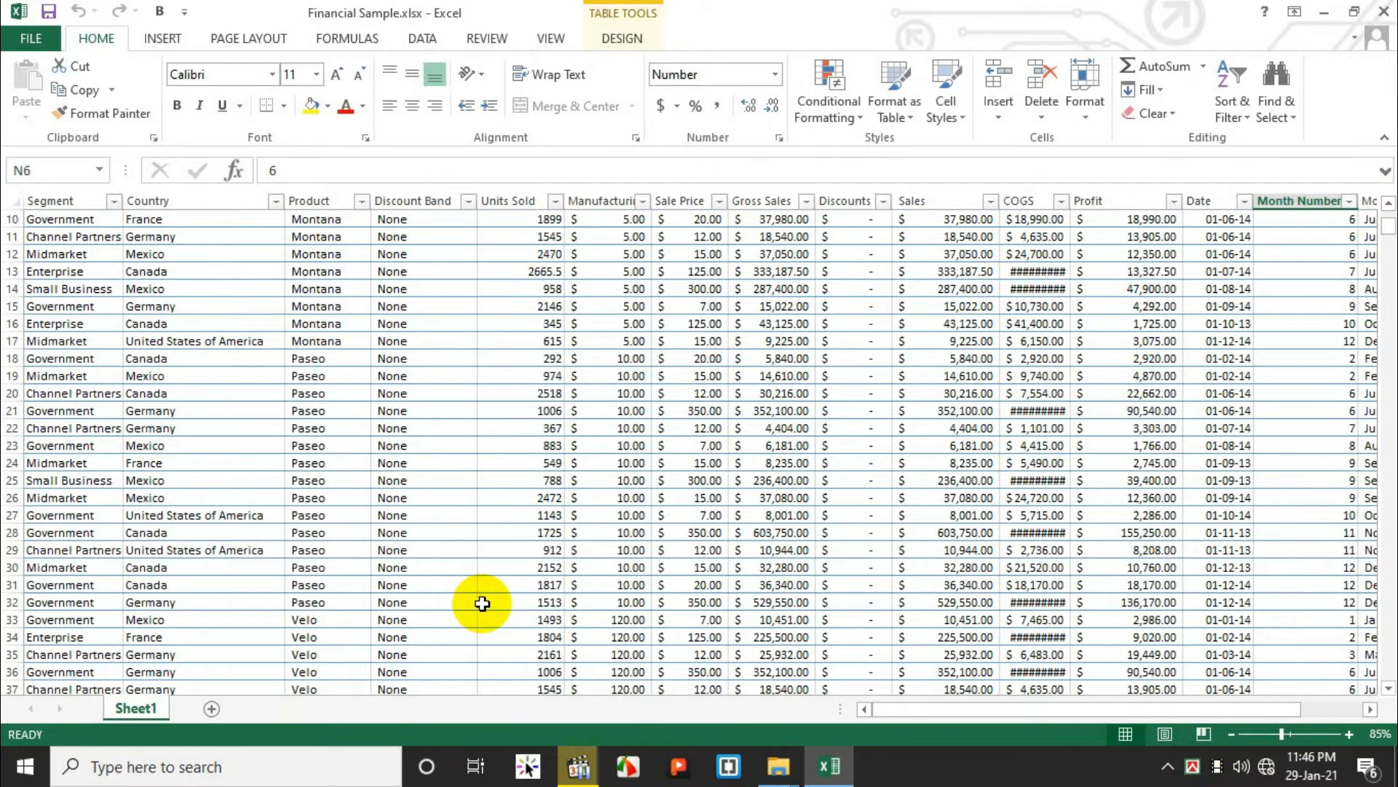
scroll(down, 3)
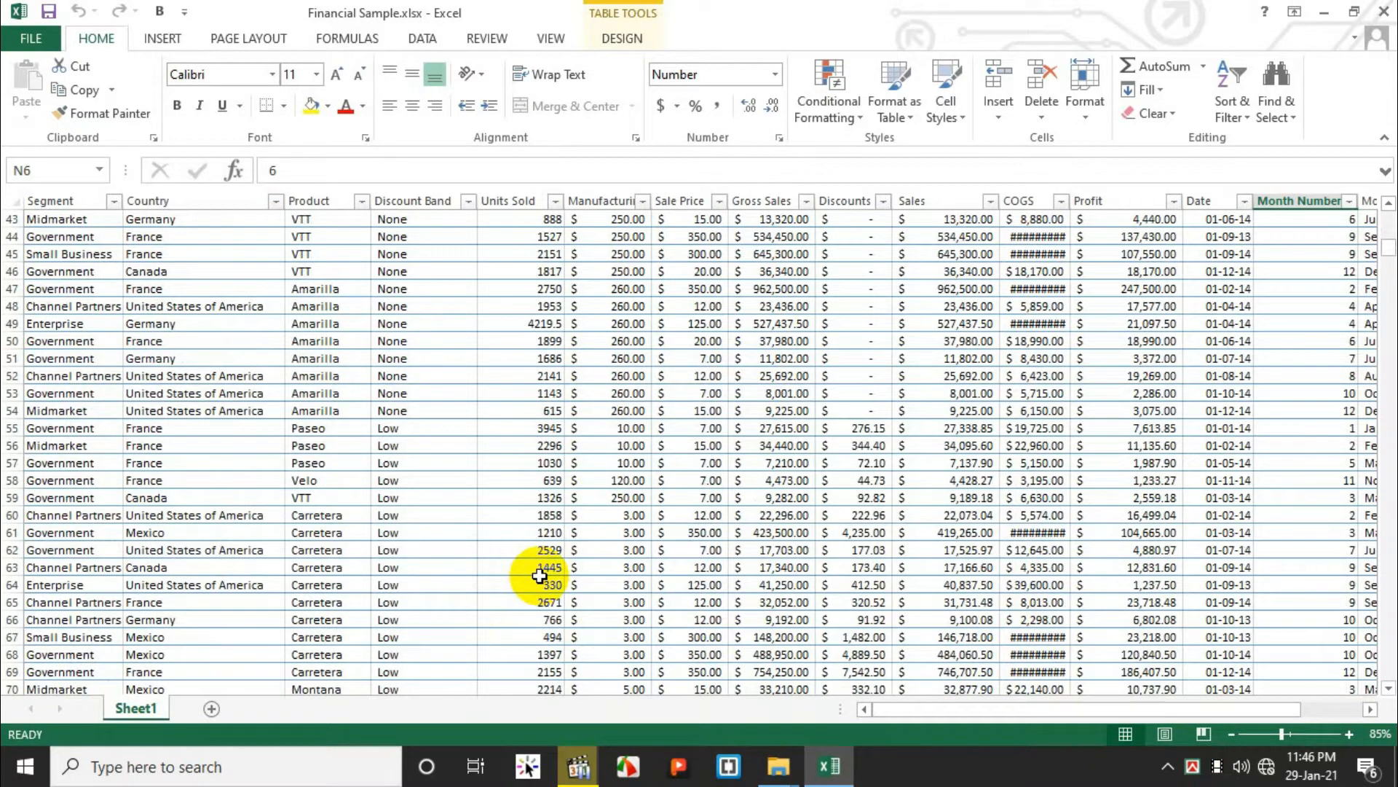
mouse_move(325, 550)
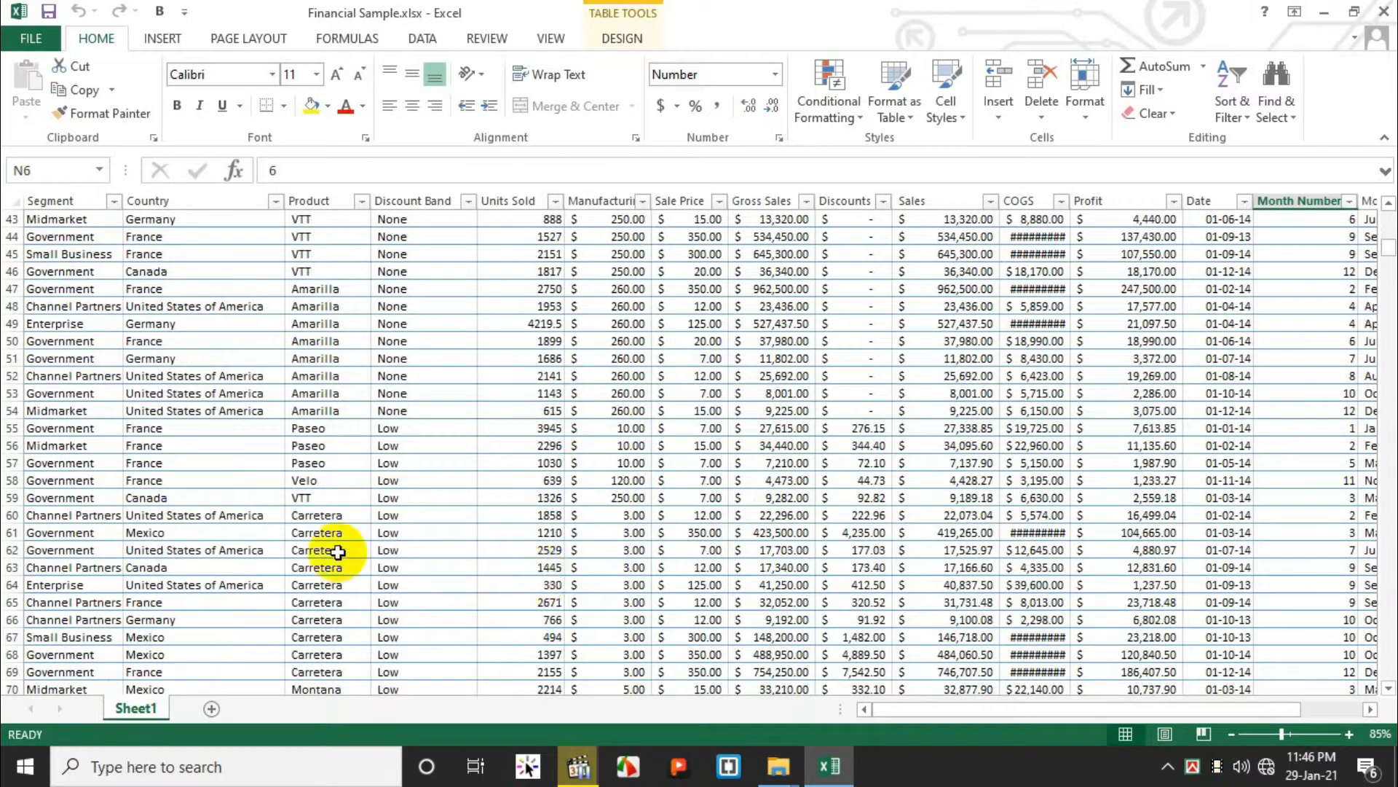
mouse_move(489, 492)
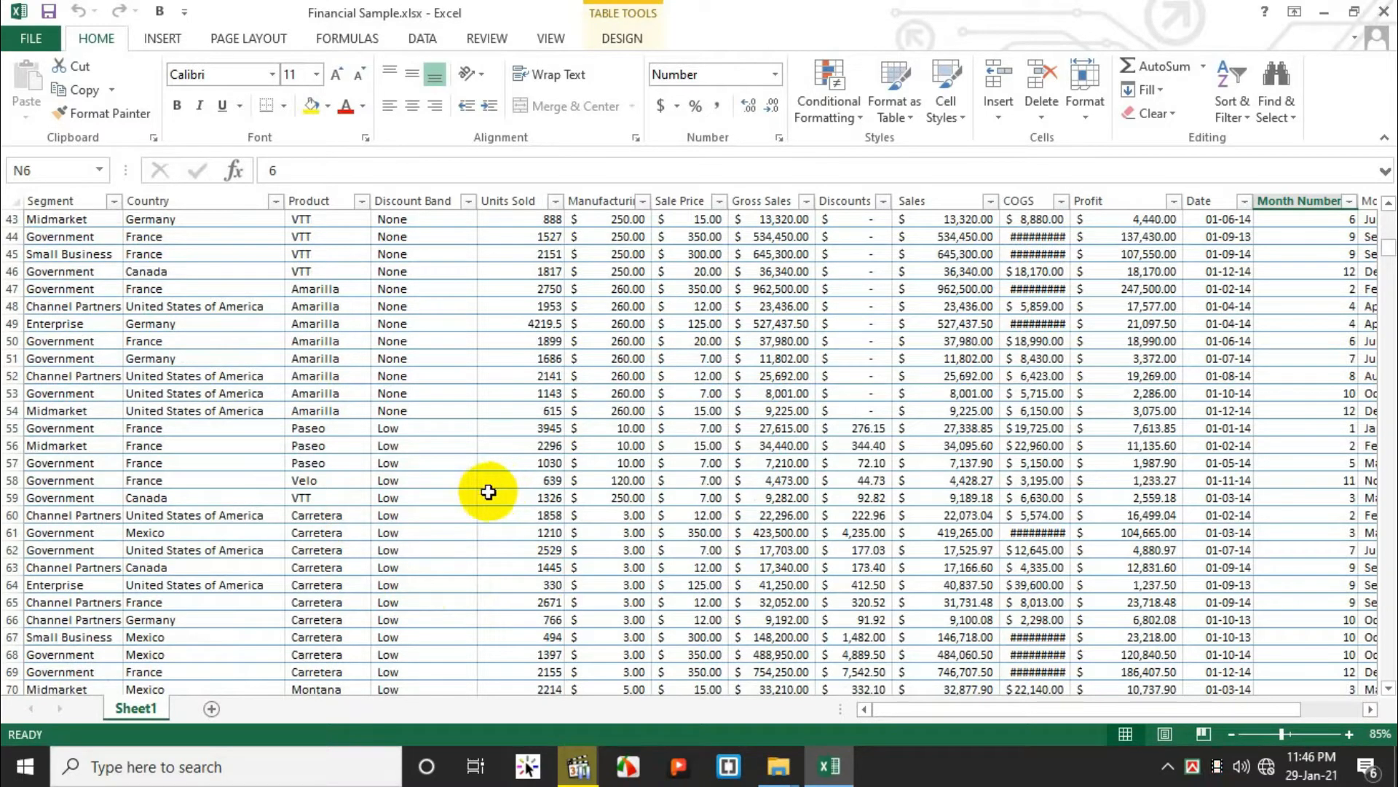
mouse_move(1097, 368)
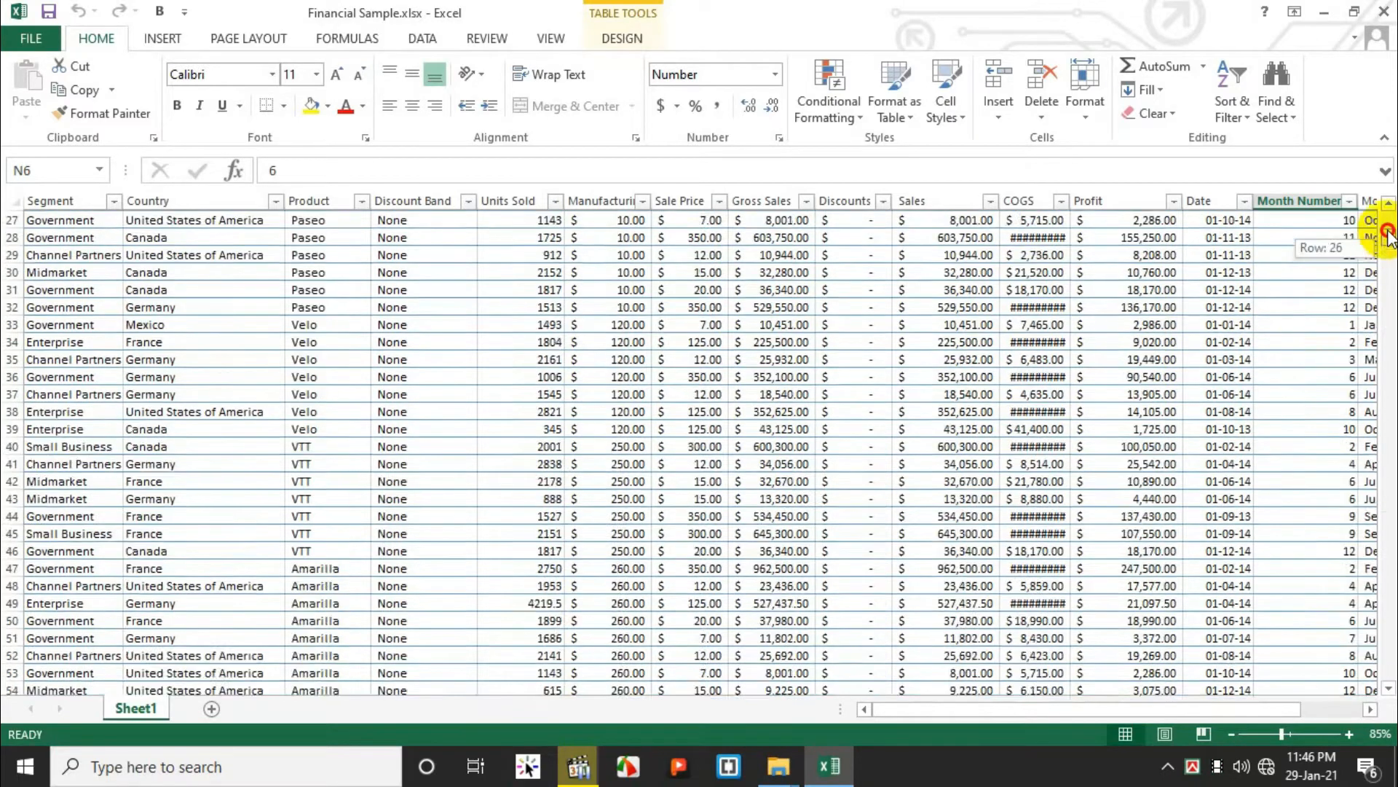
drag(1389, 233, 1389, 294)
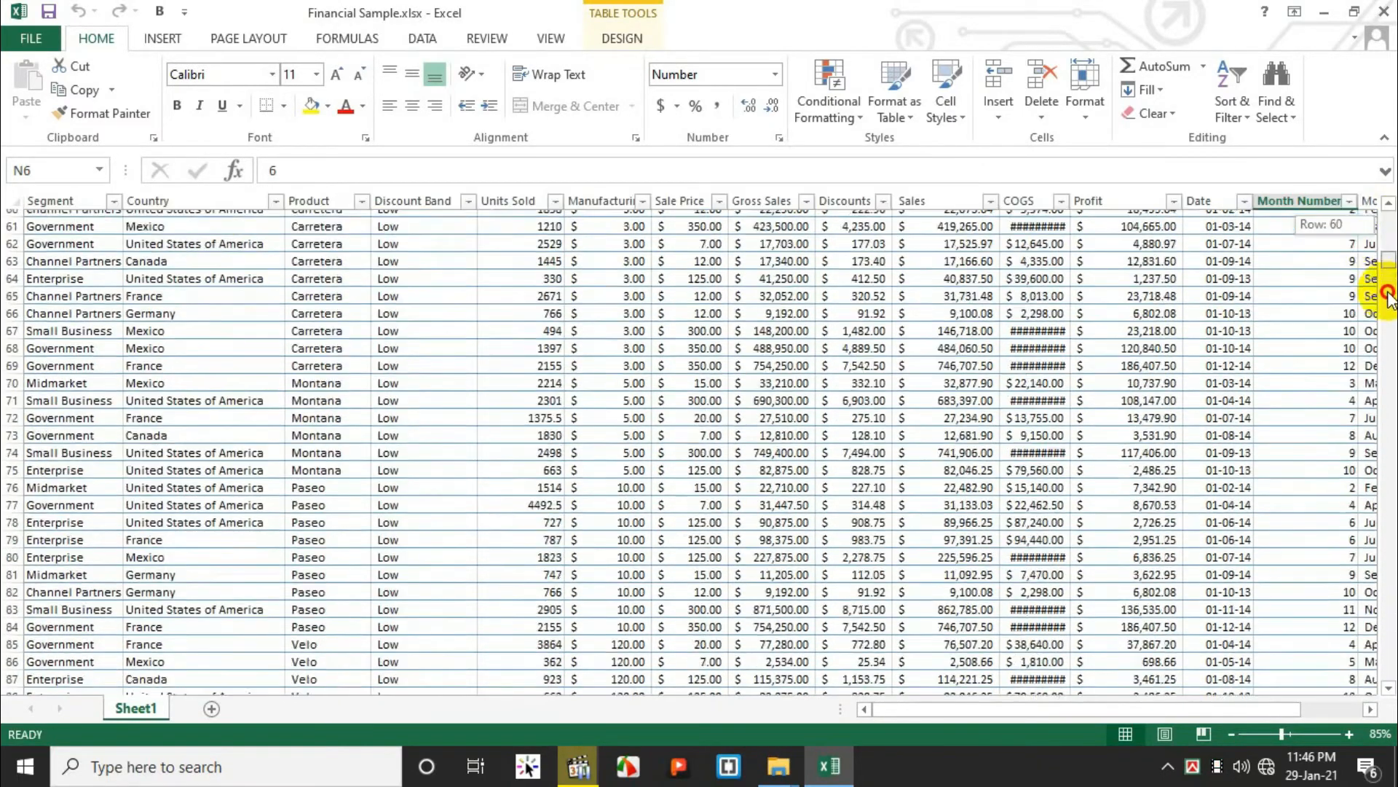
scroll(down, 3)
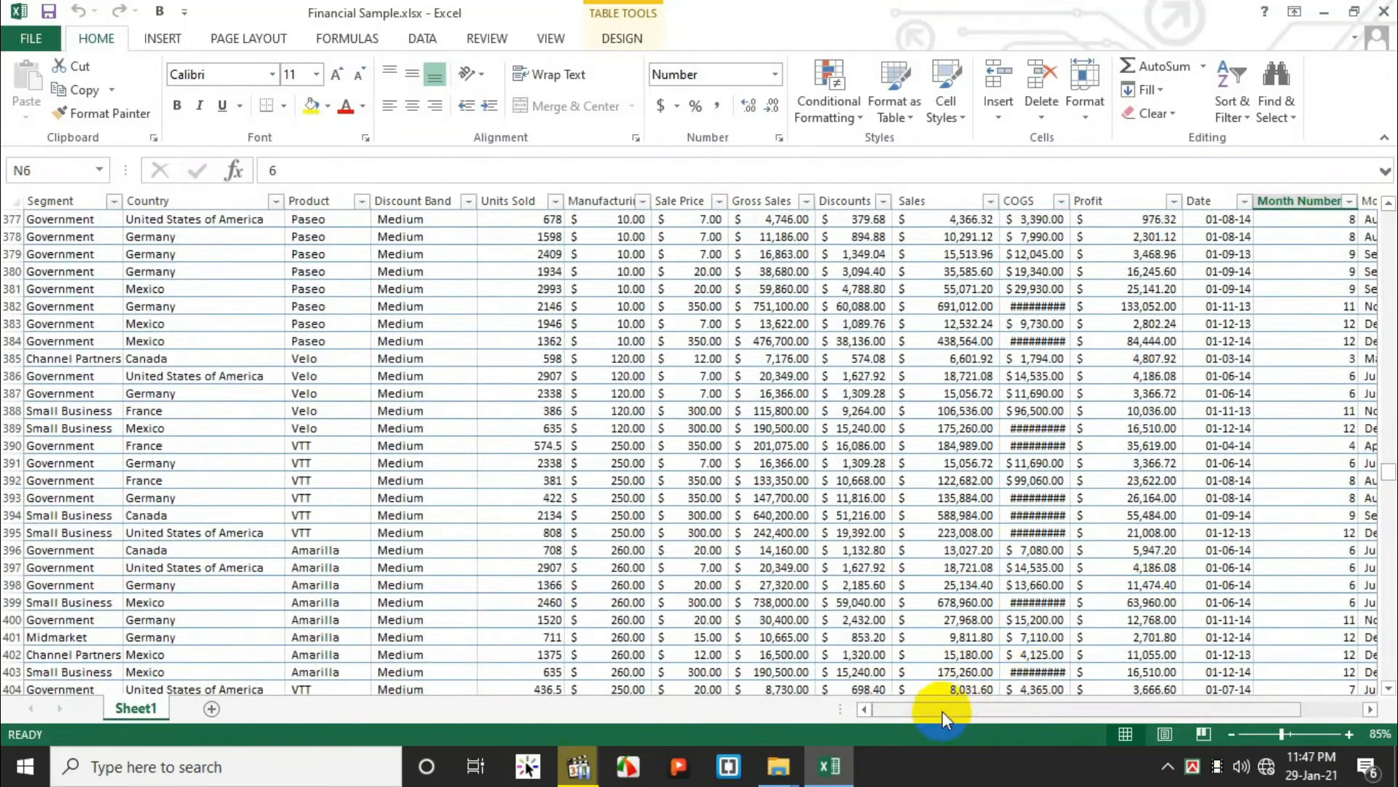
drag(945, 709, 1101, 714)
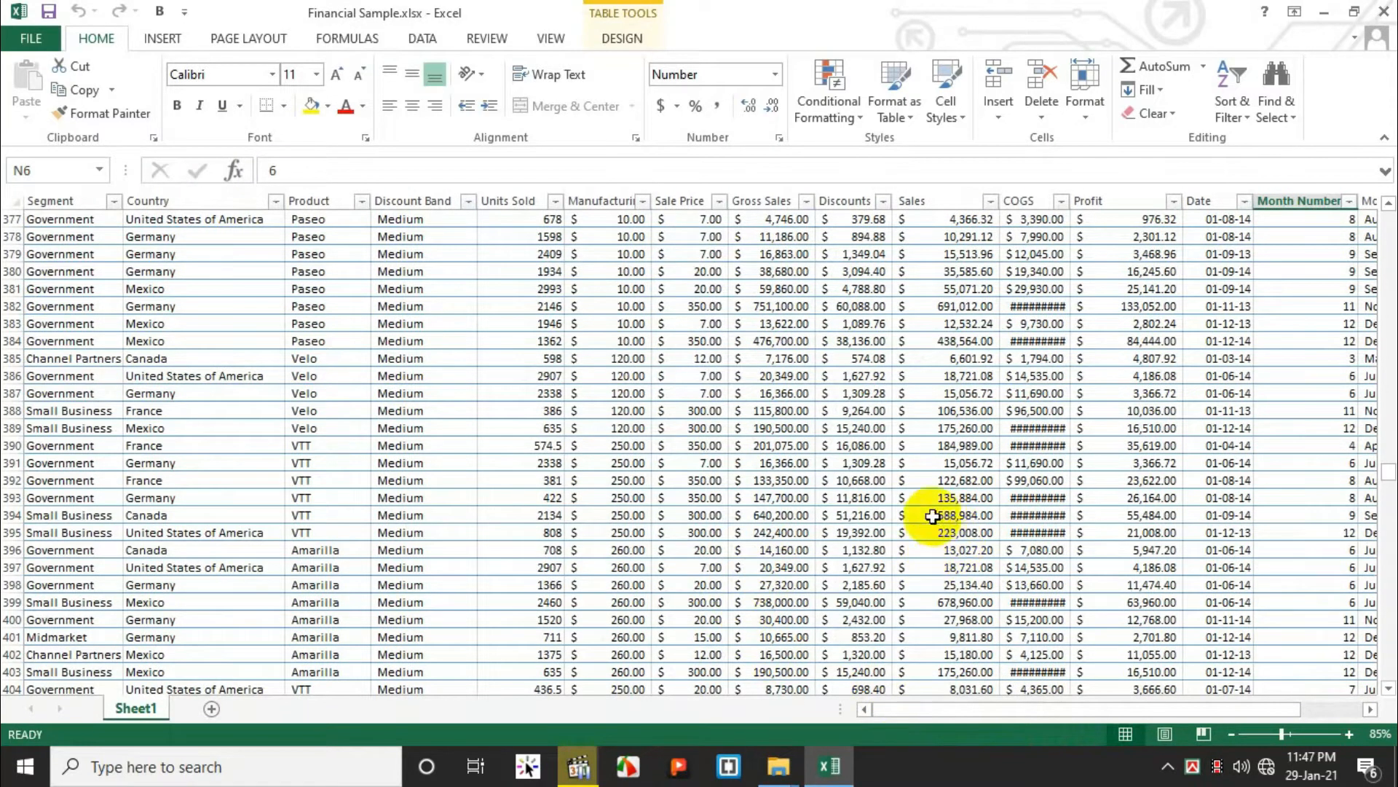
mouse_move(909, 436)
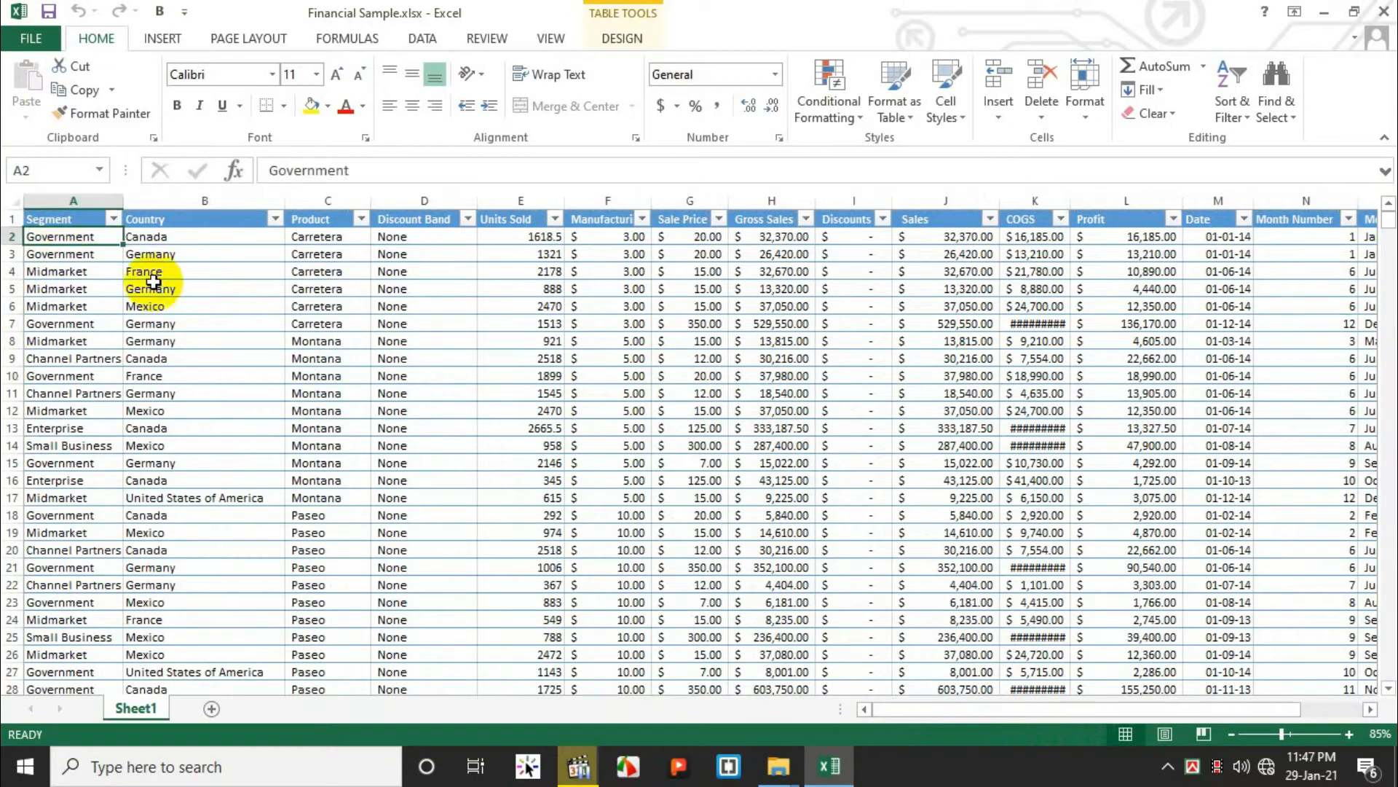
mouse_move(353, 332)
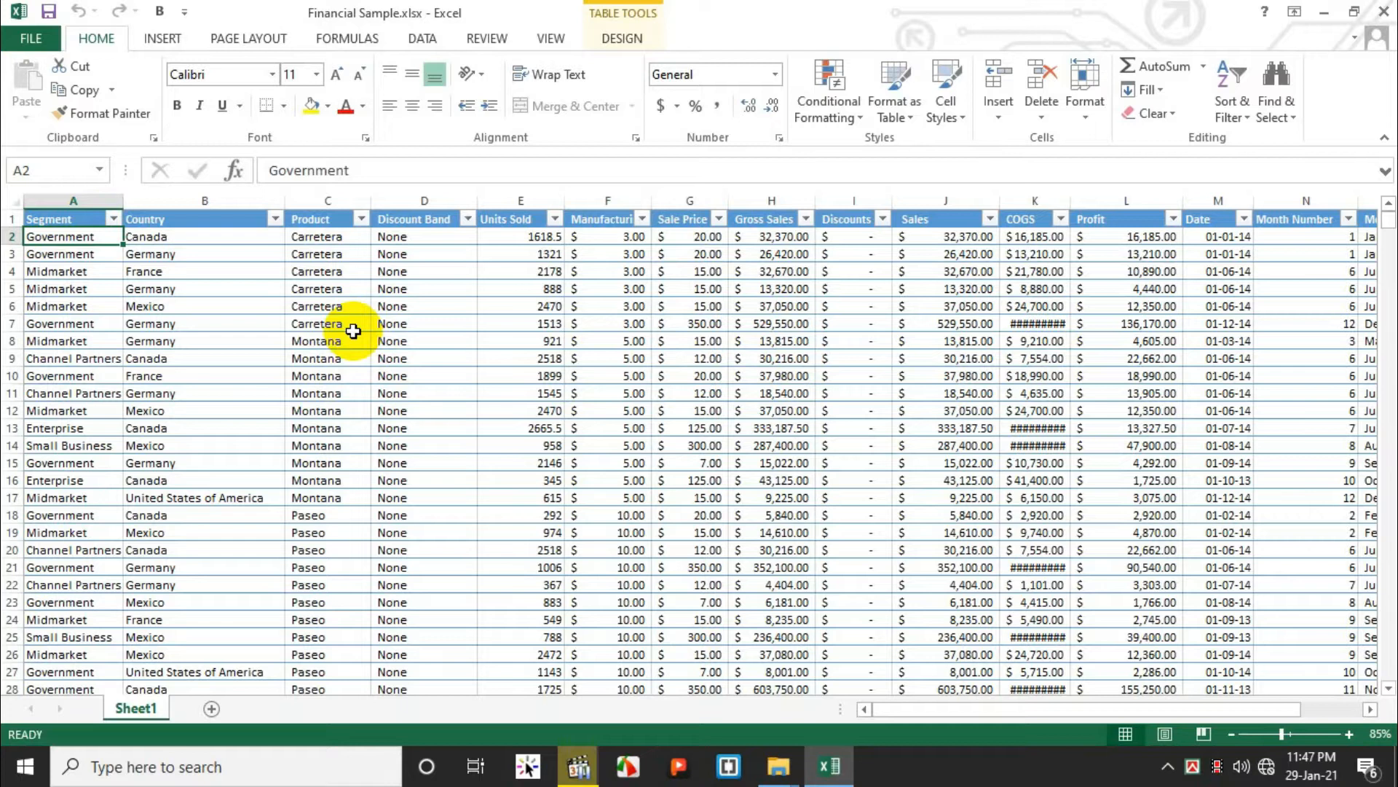
Step: Move across the first record through Country, Product and Discount Band, then back to Product
click(175, 236)
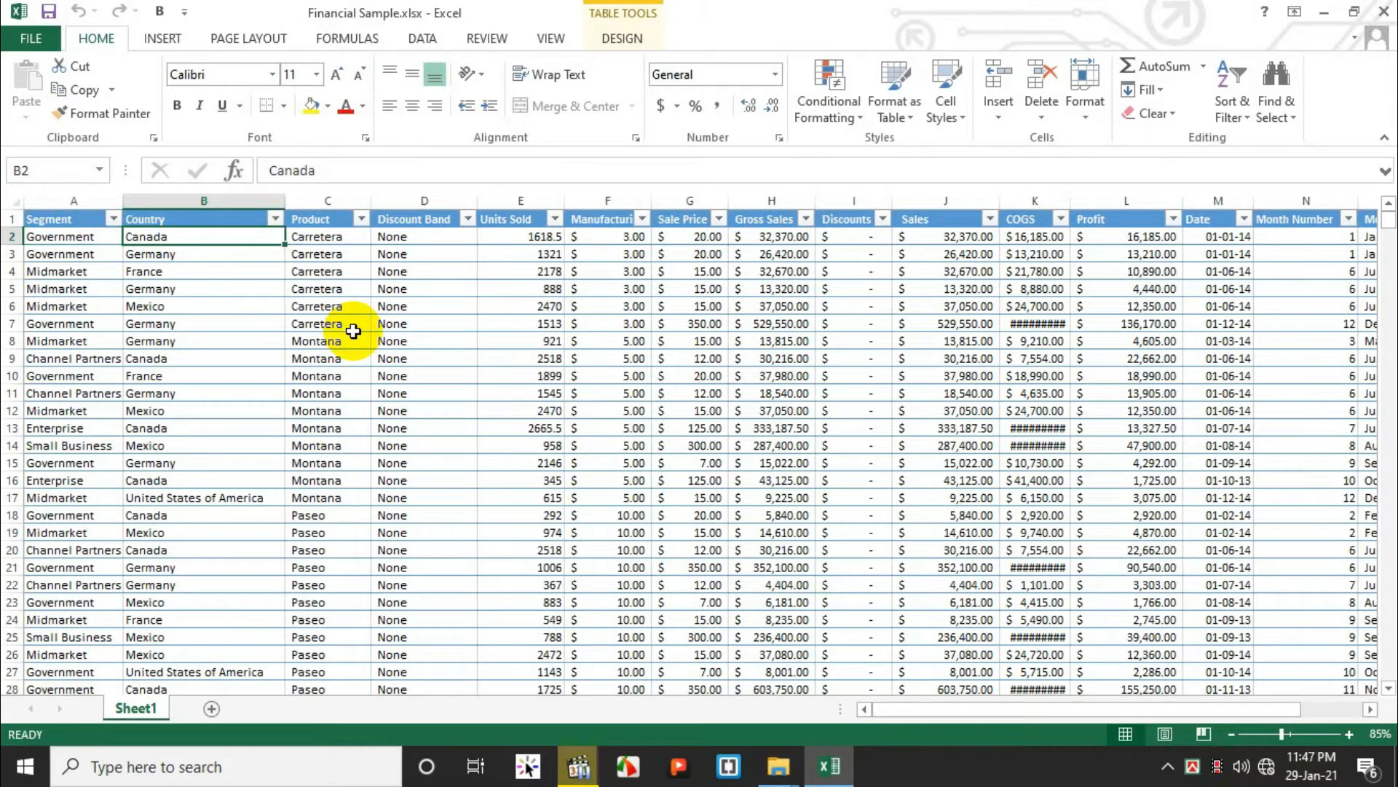
click(327, 236)
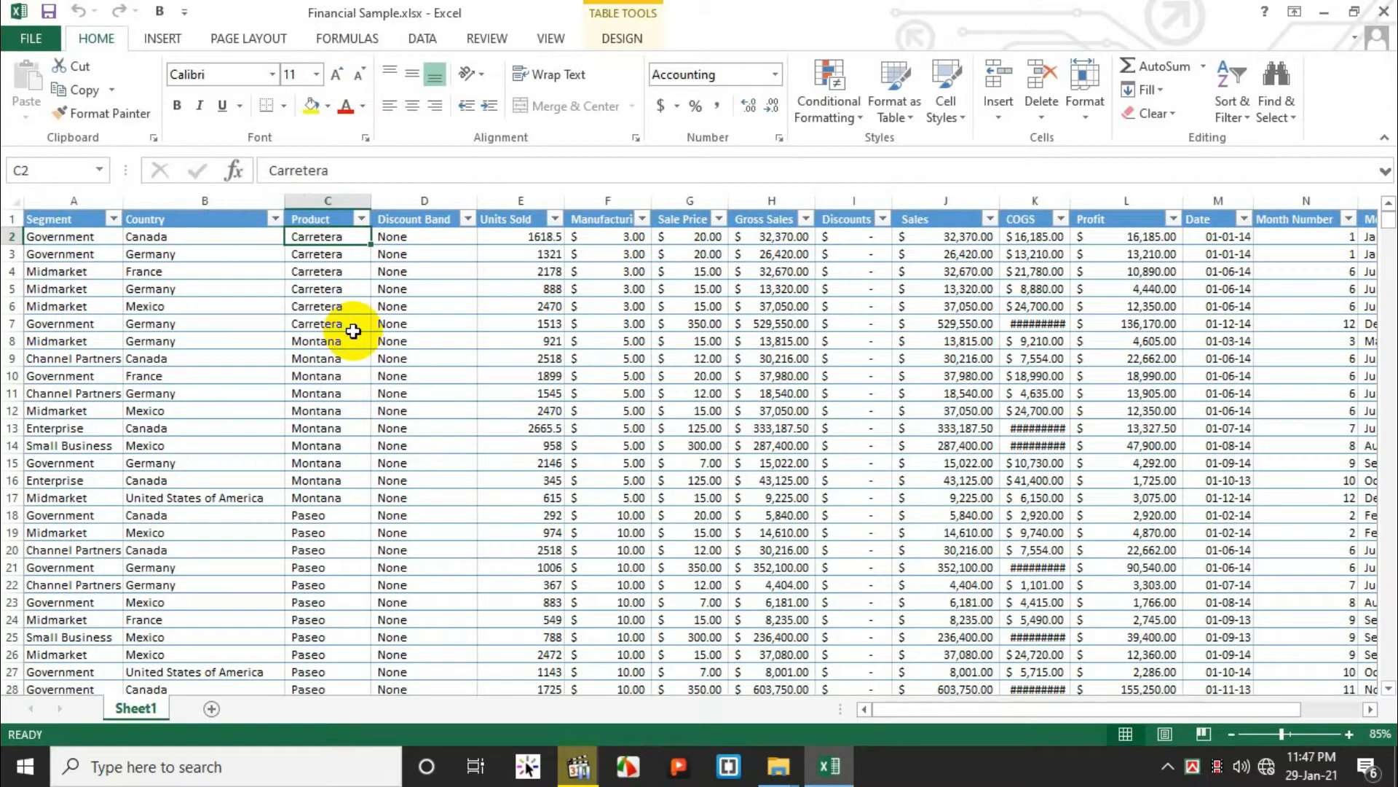
click(412, 236)
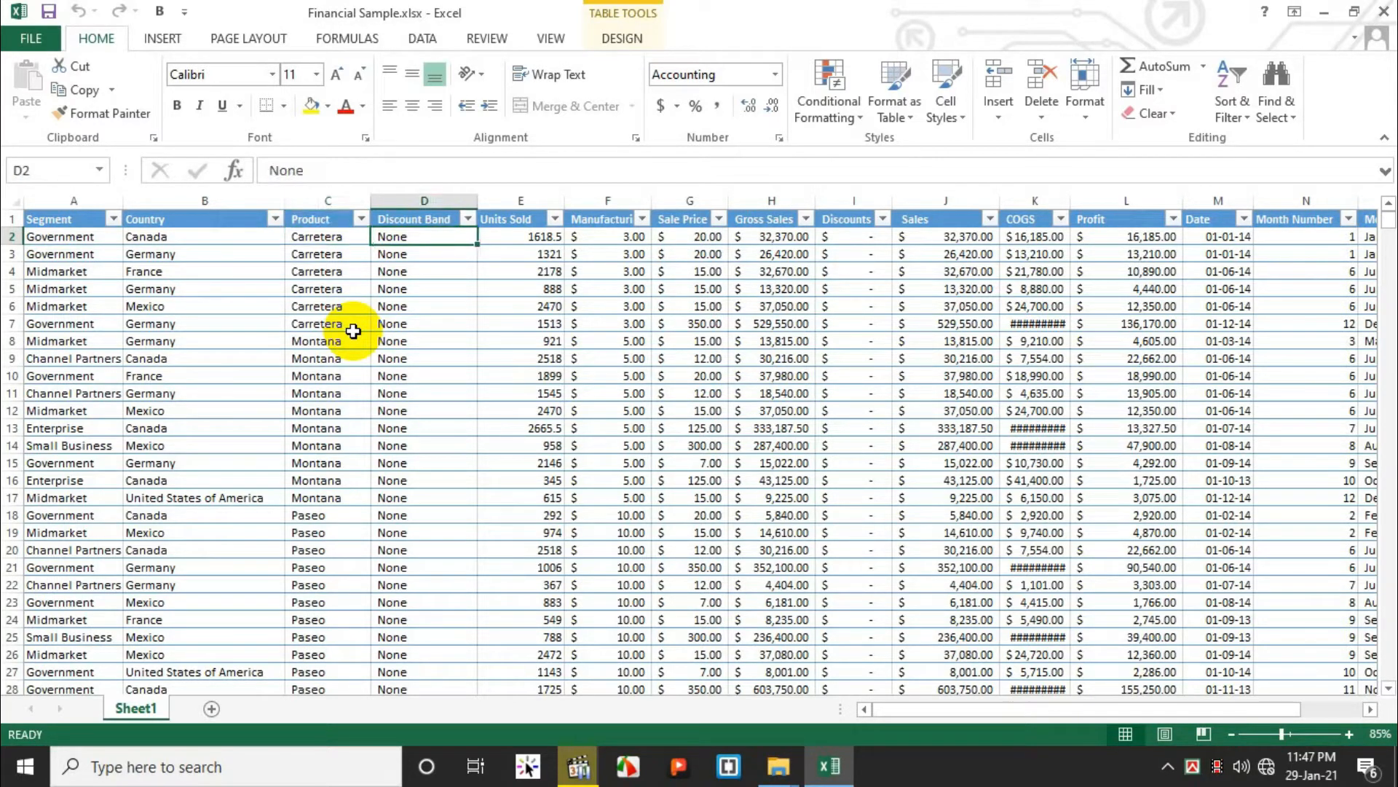
click(327, 253)
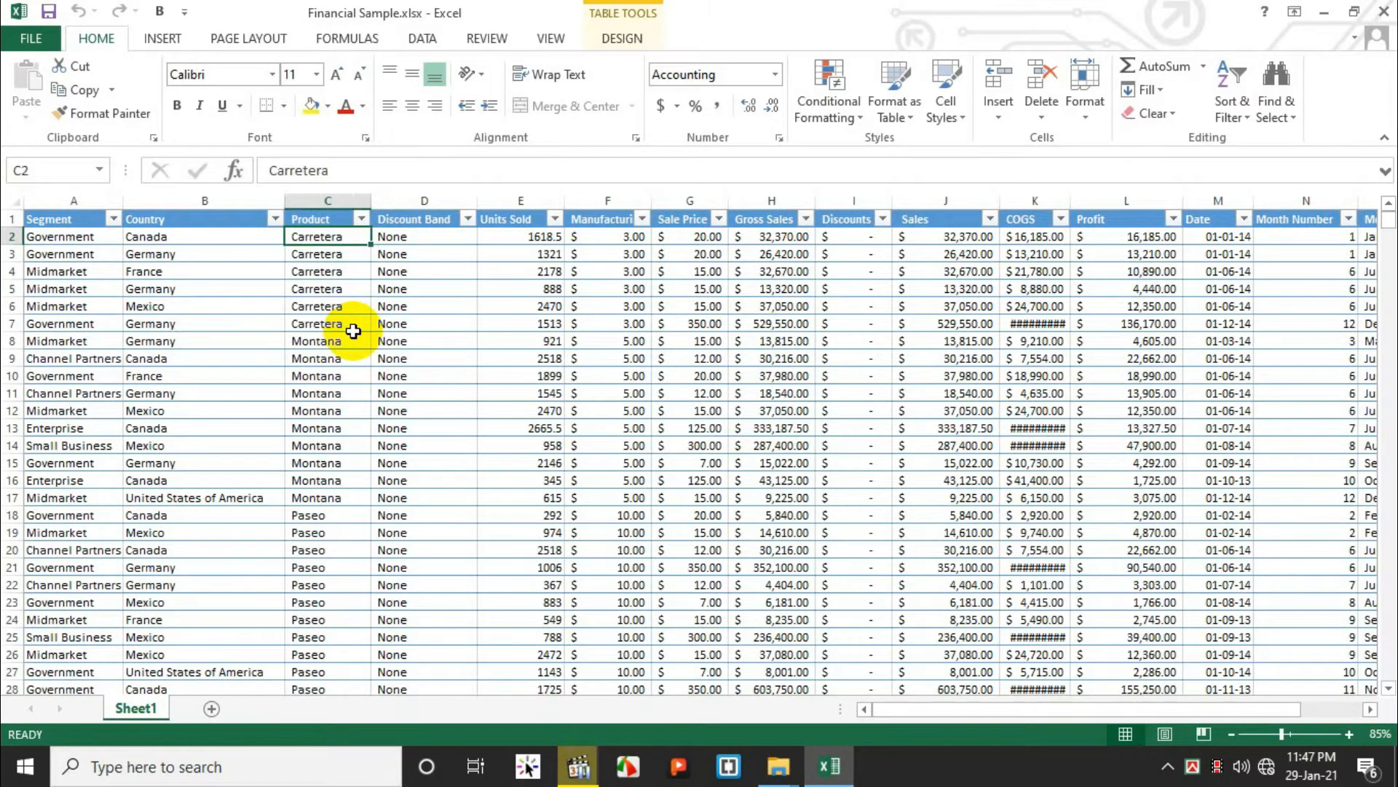
scroll(down, 3)
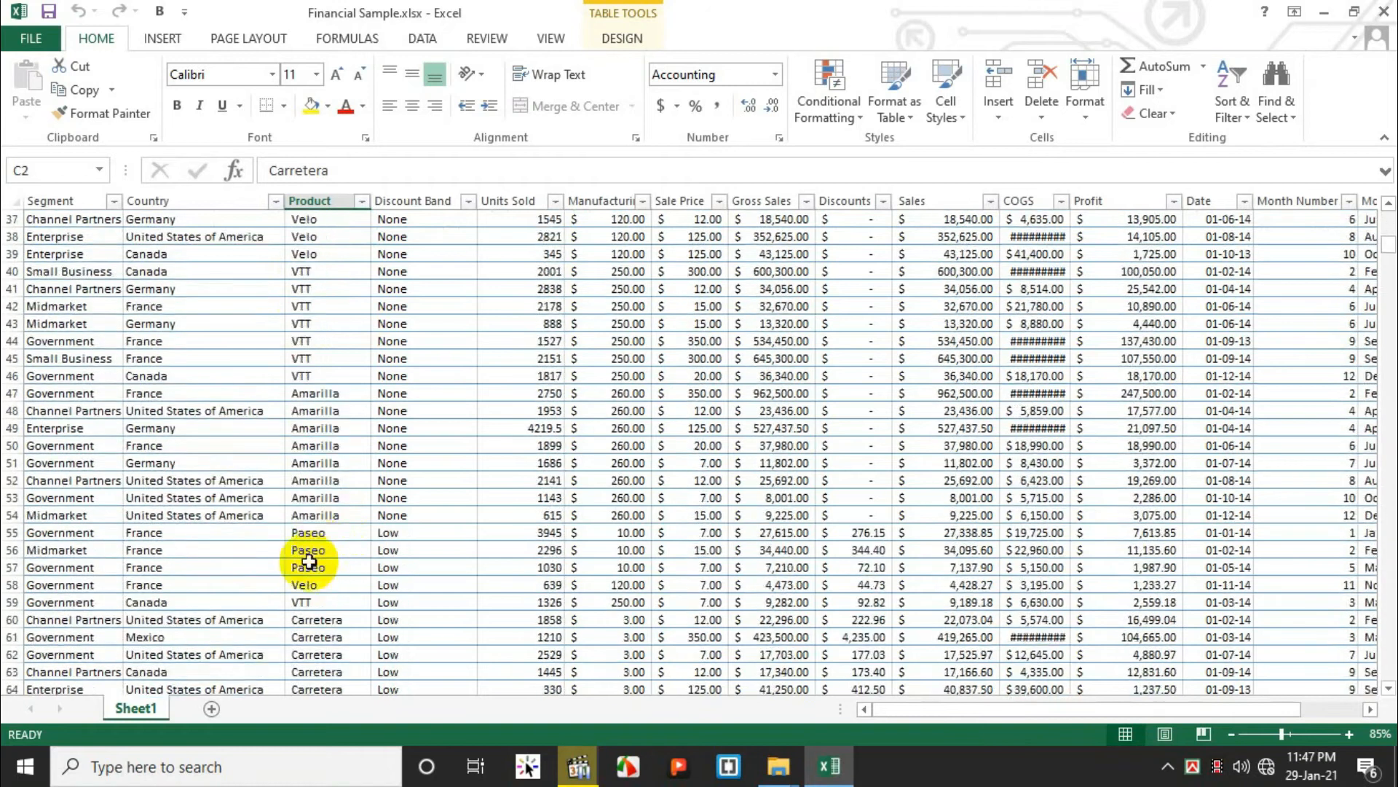
scroll(down, 3)
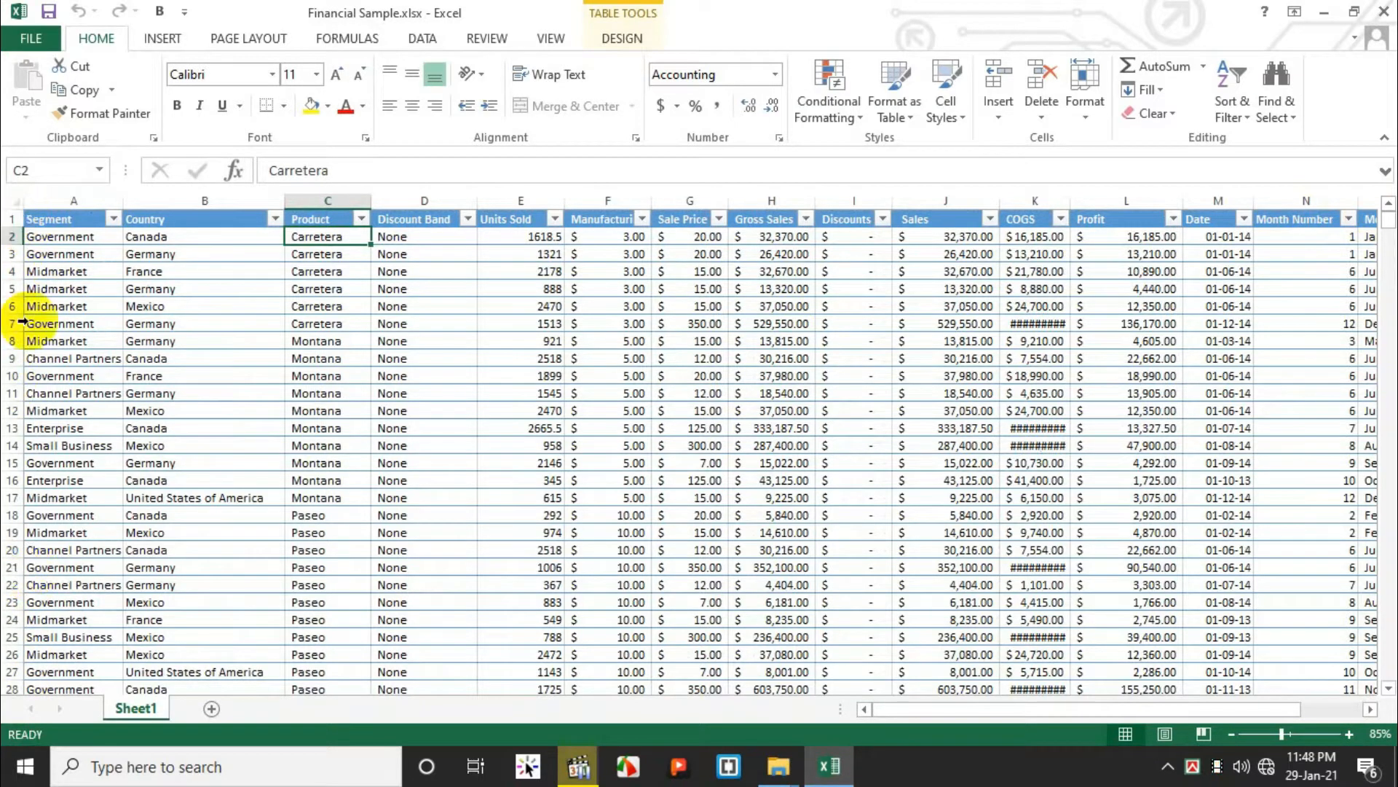
mouse_move(76, 343)
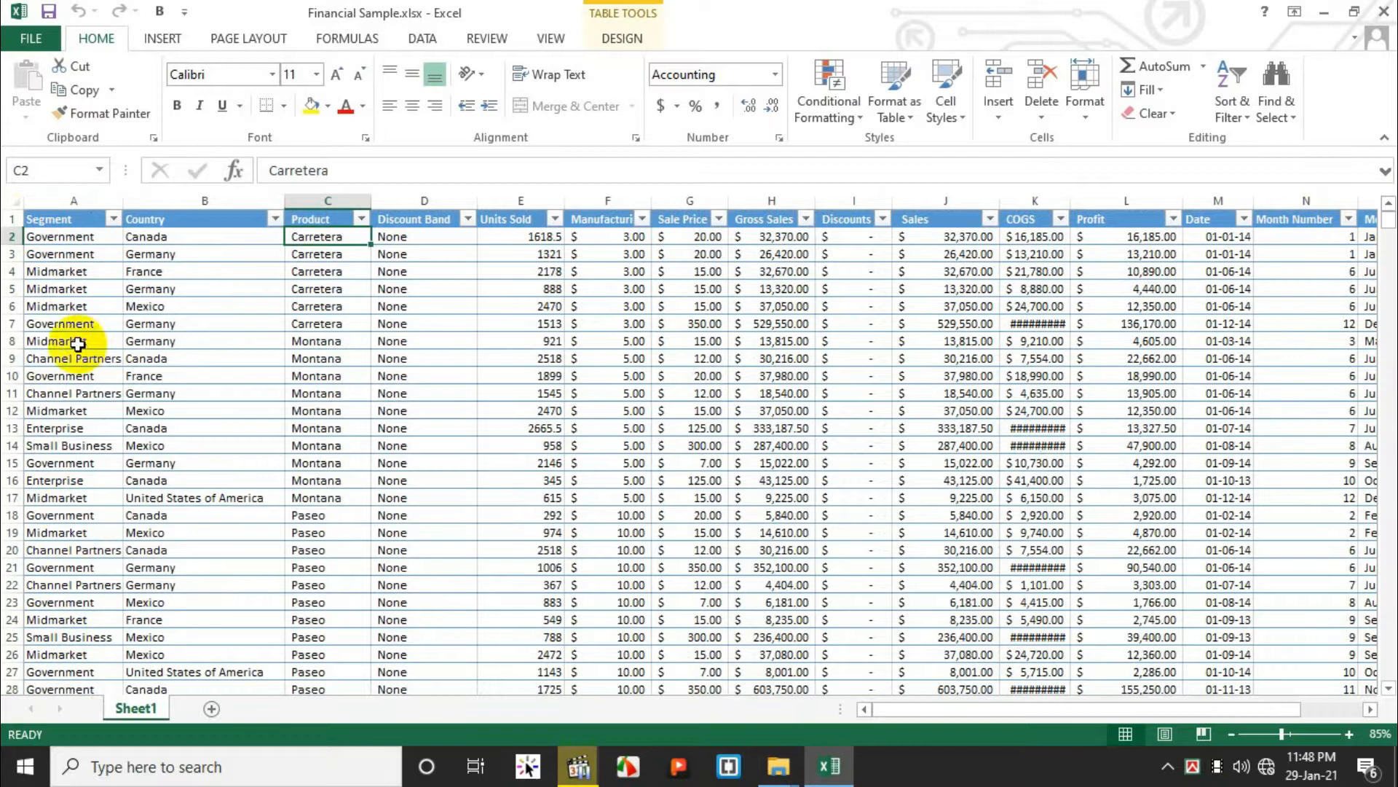
mouse_move(70, 387)
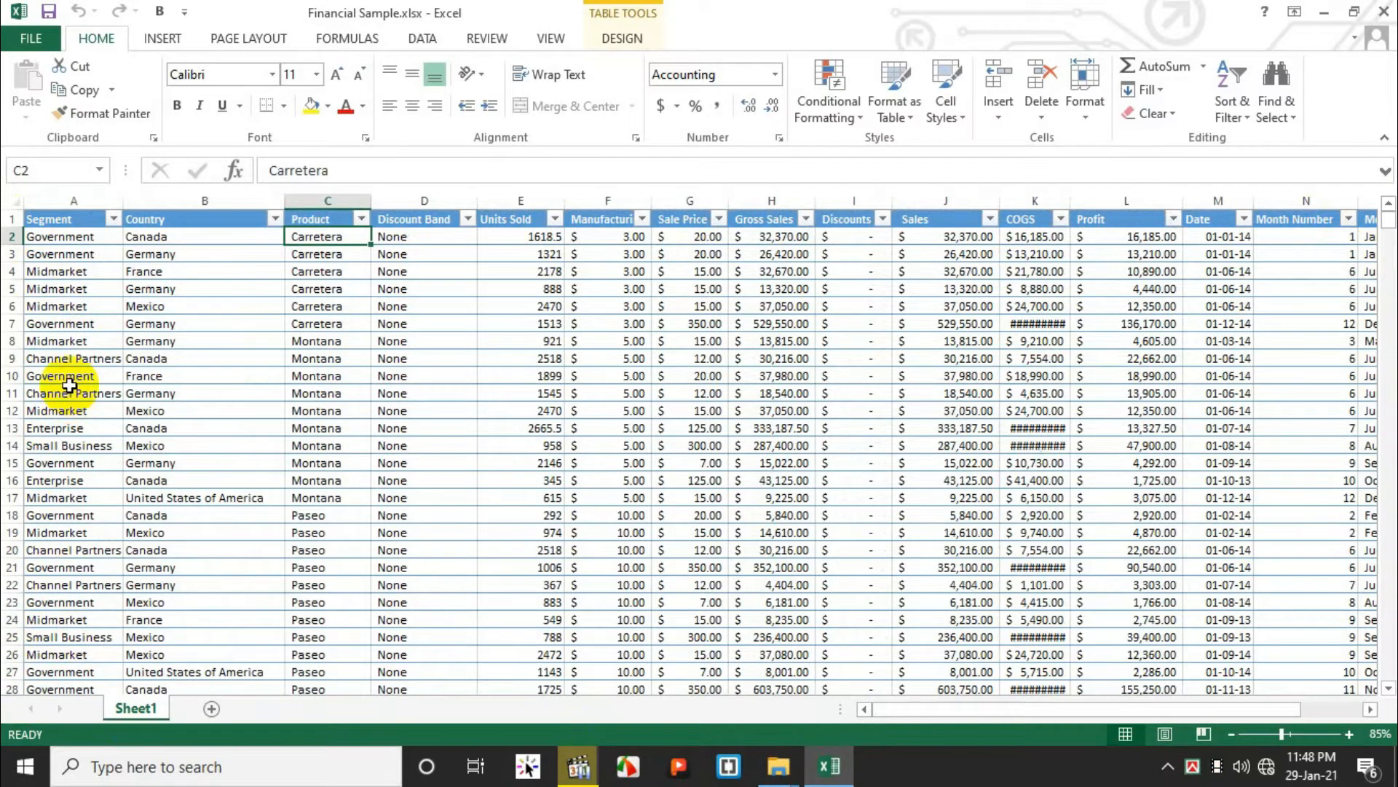